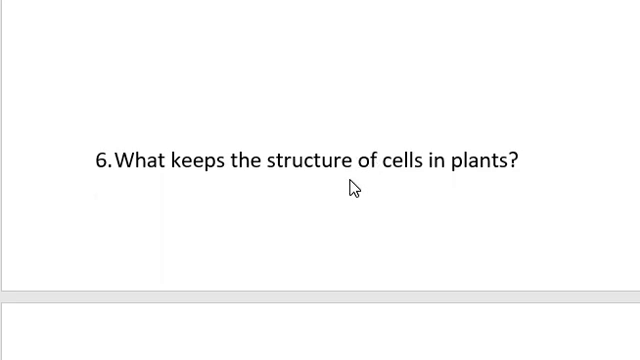
{"action": "scroll", "scroll_direction": "down", "scroll_amount": 3}
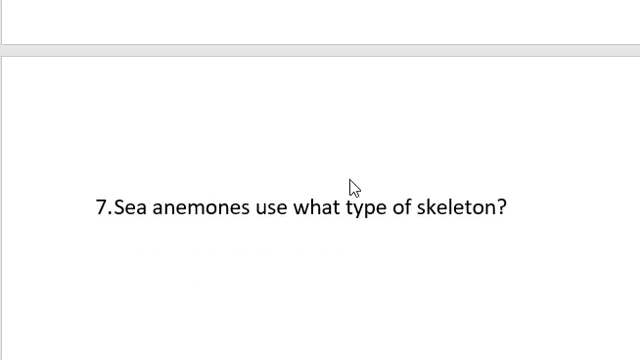